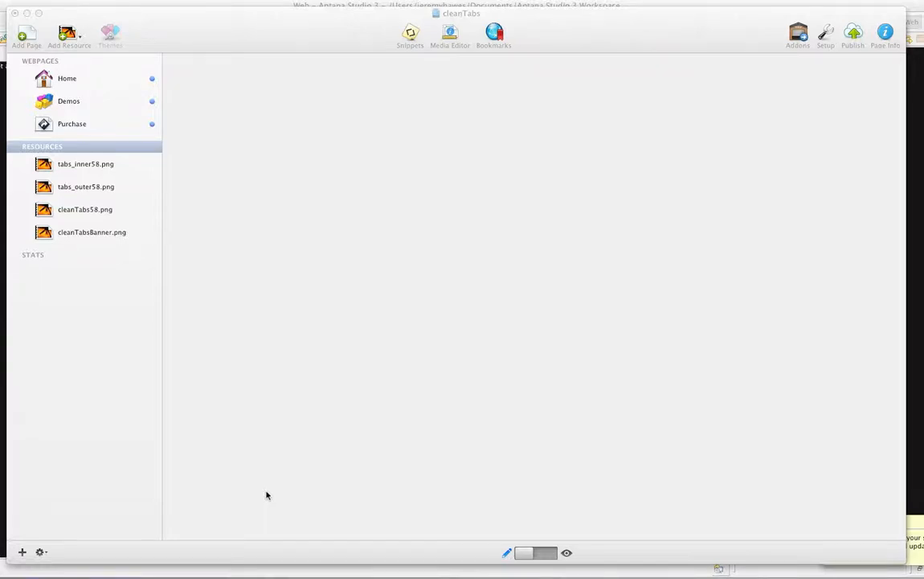
mouse_move(165, 213)
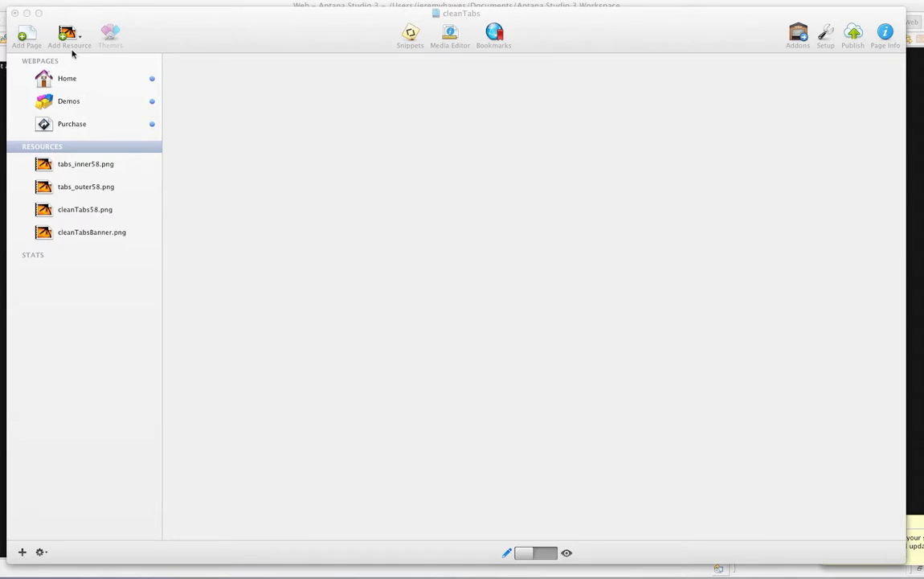
mouse_move(28, 40)
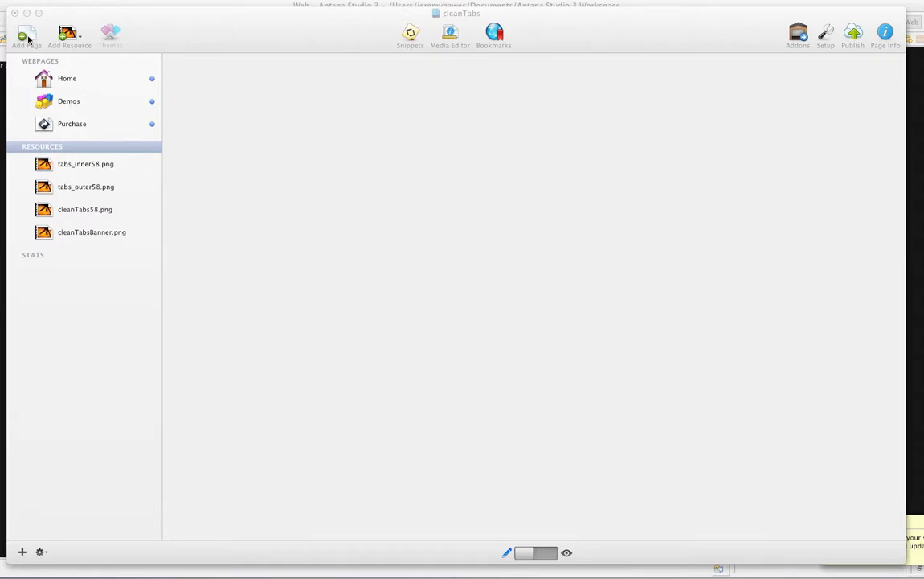
Add a new Stacks page and drop a cleanTabs stack onto it.
click(25, 34)
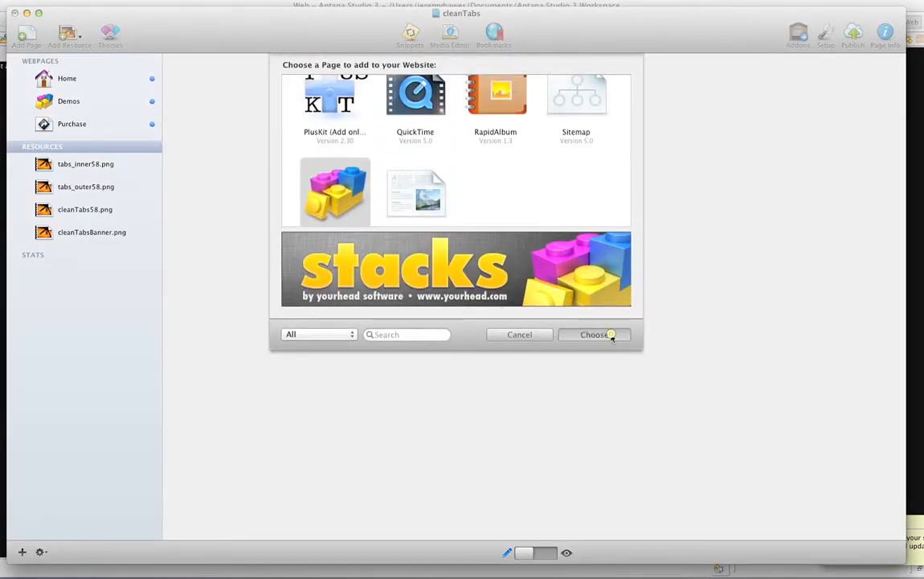
click(594, 334)
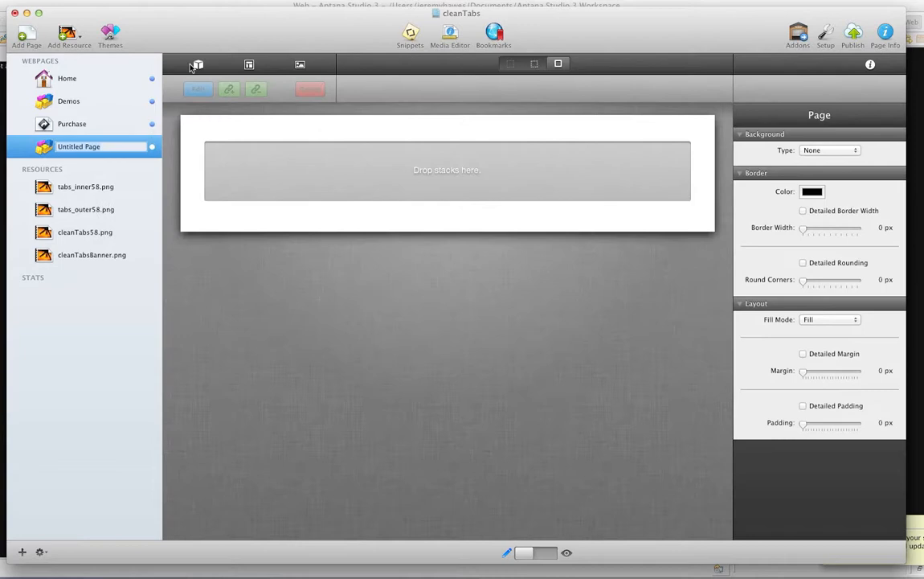
click(198, 64)
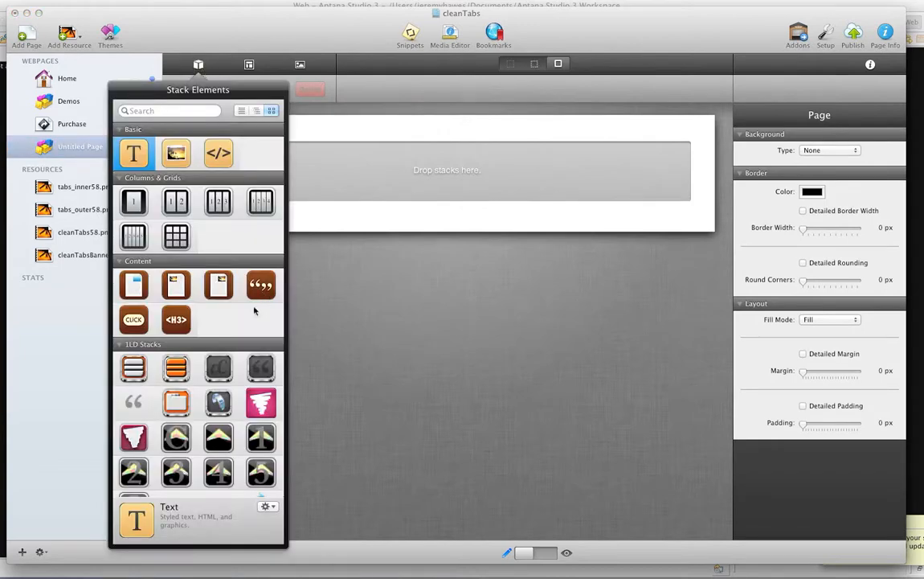
drag(176, 402, 392, 195)
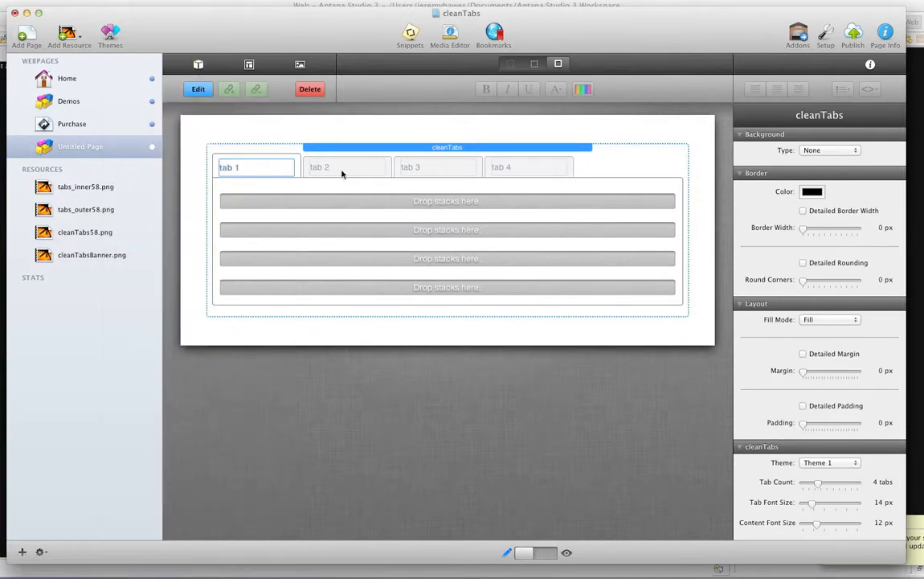
mouse_move(819, 488)
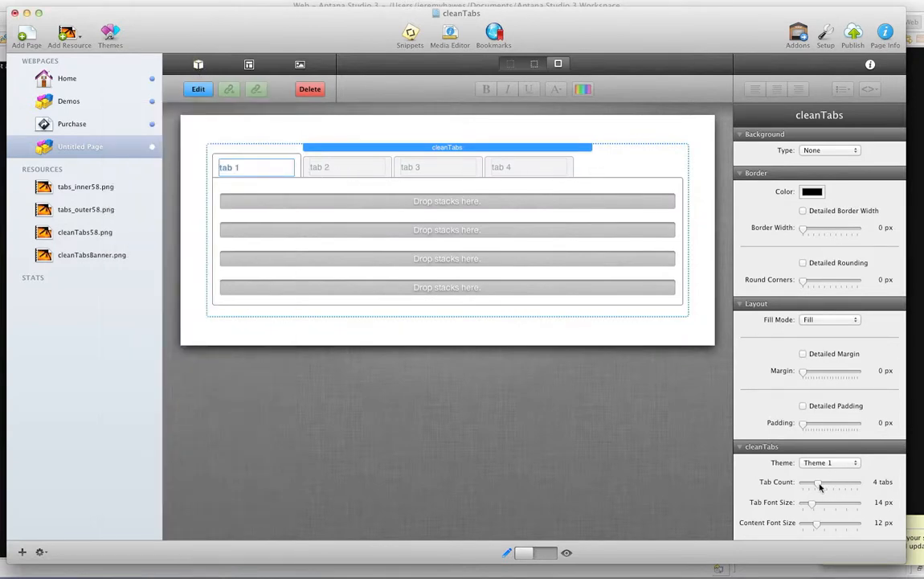
Raise the cleanTabs tab count to 10, then bring it back to four tabs.
drag(818, 481, 837, 481)
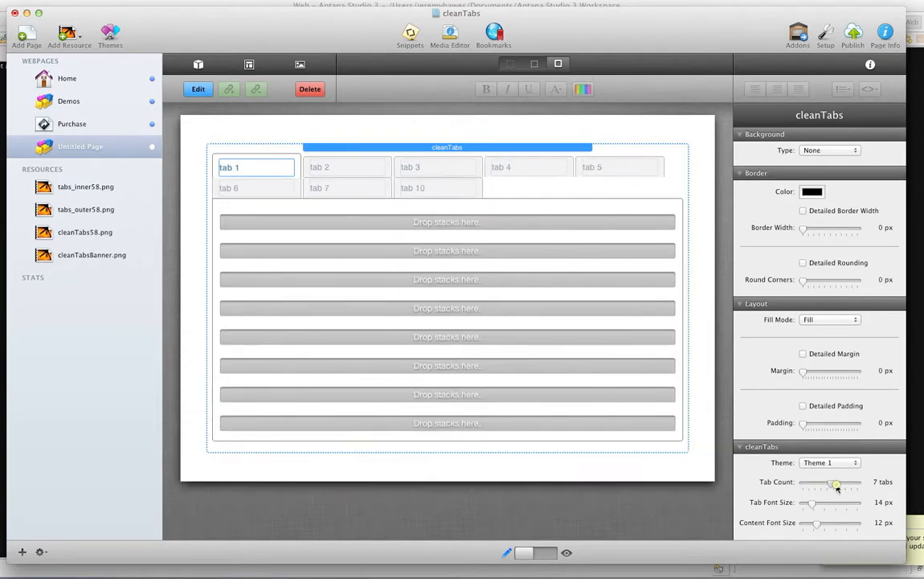
drag(835, 483, 844, 483)
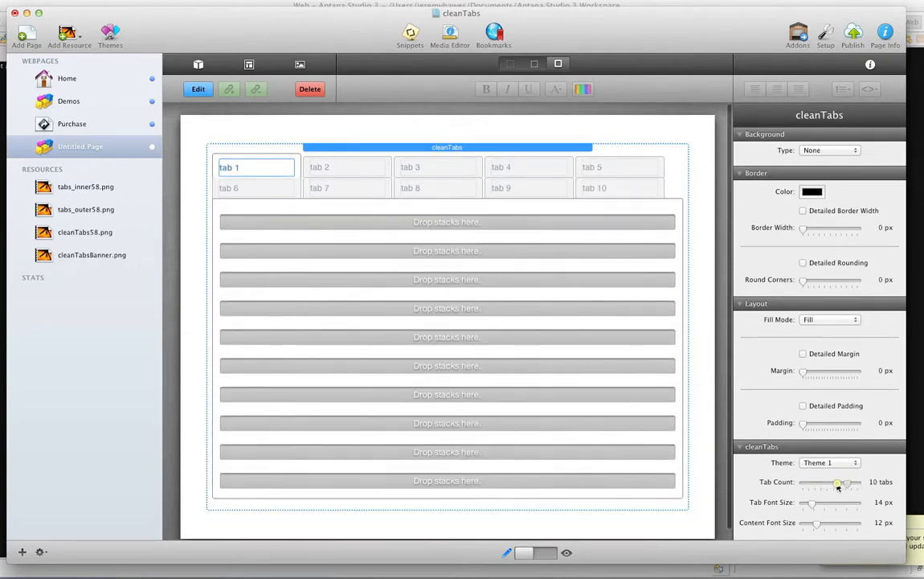
drag(838, 481, 817, 481)
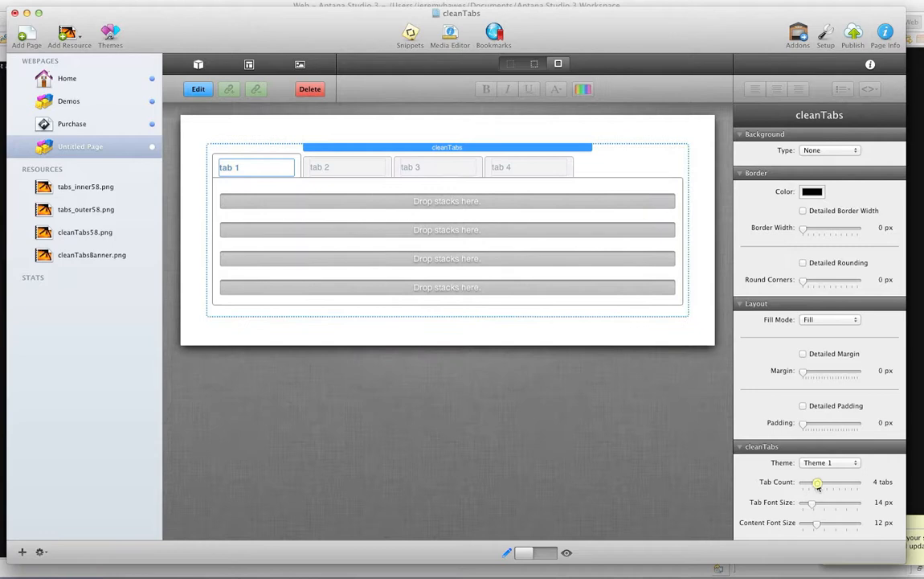
click(830, 462)
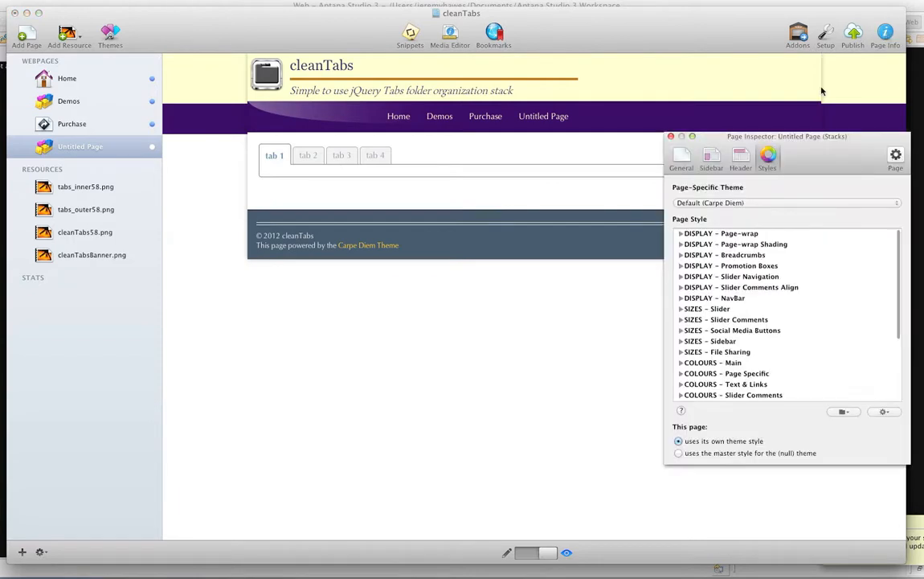
Expand SIZES – Sidebar, choose a different sidebar layout, and close the page style settings.
click(680, 341)
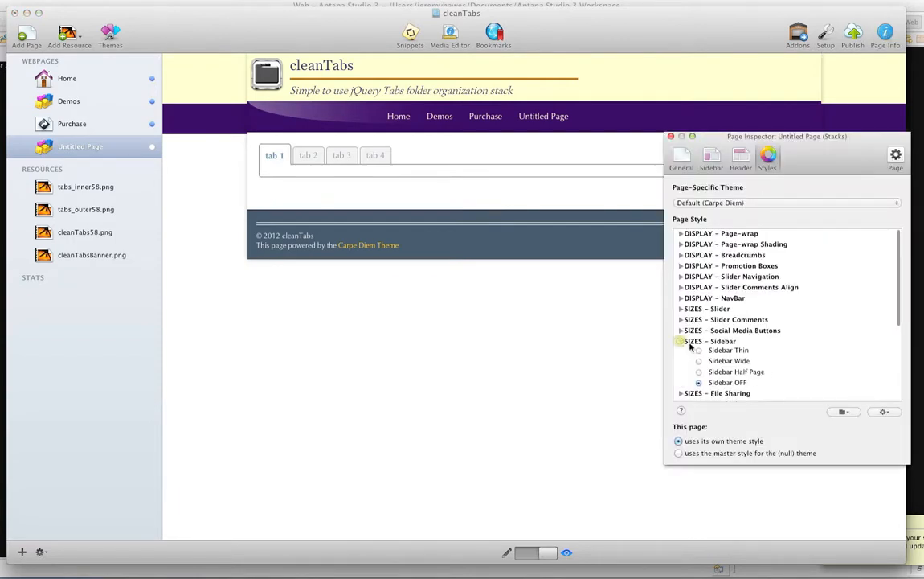
click(698, 362)
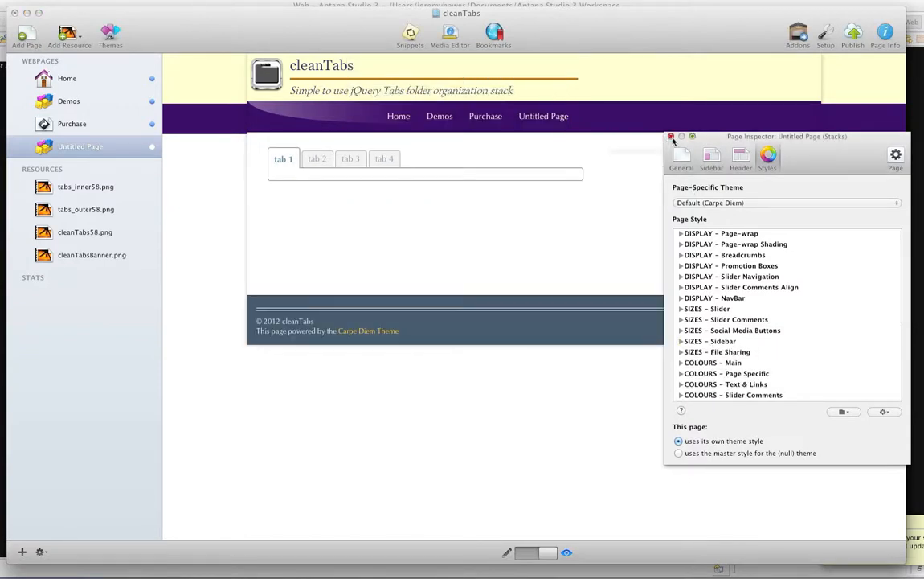
click(671, 136)
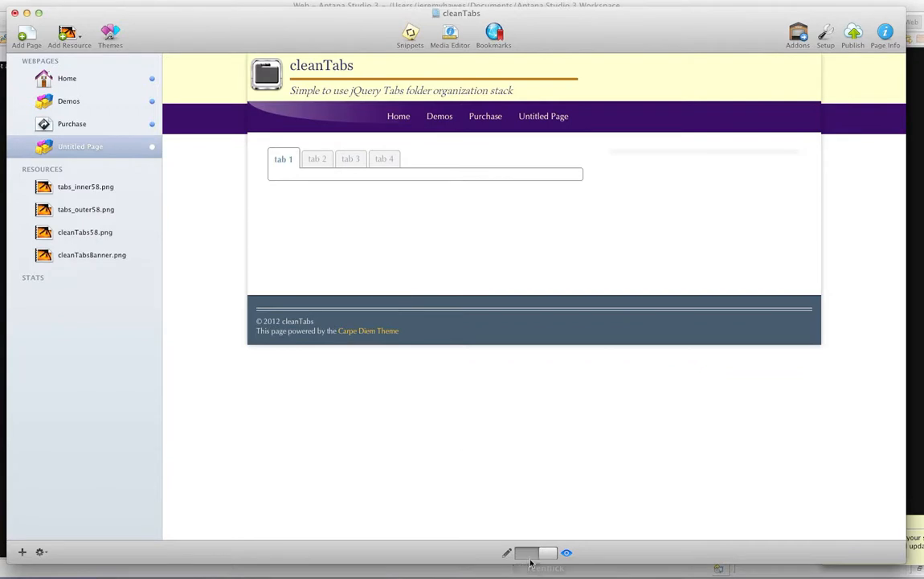
mouse_move(296, 184)
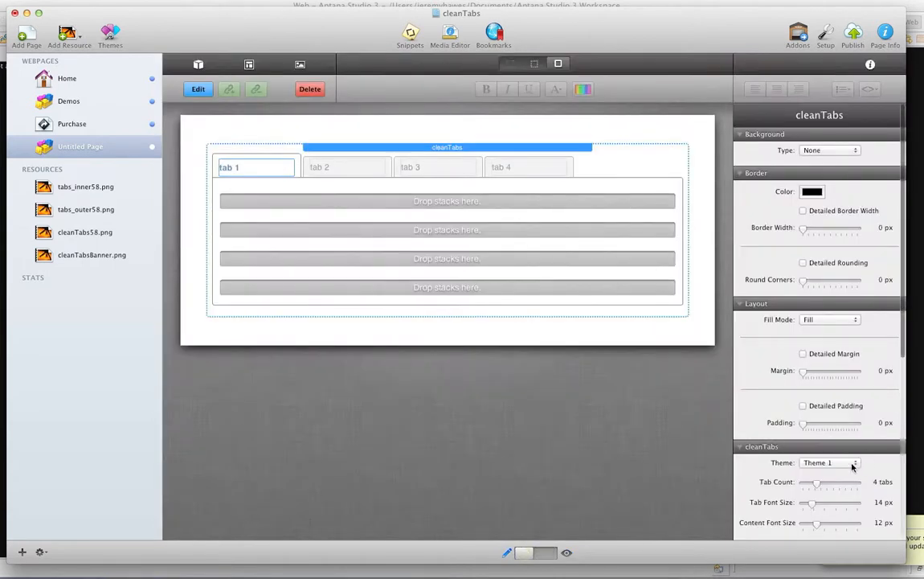
Change the cleanTabs theme to Theme 2, then to Theme 3.
click(830, 462)
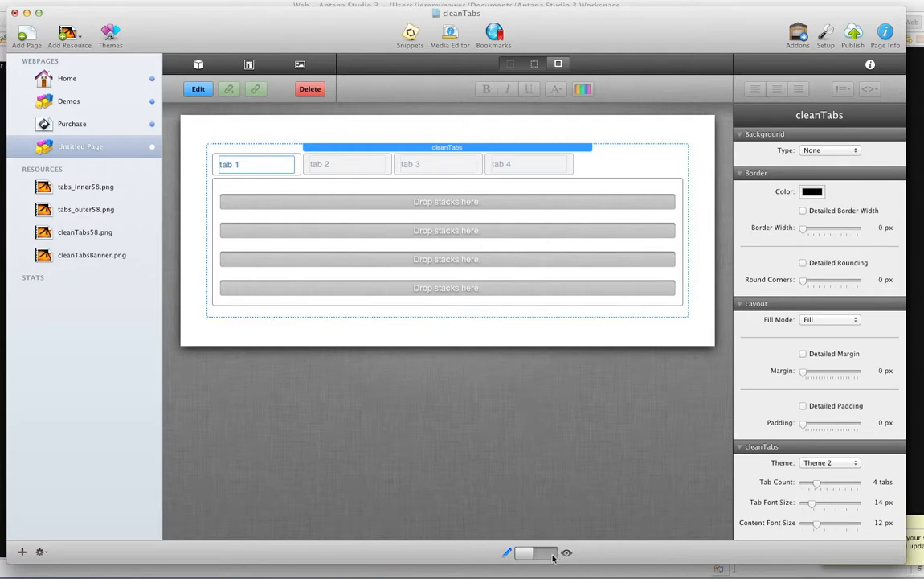
click(830, 462)
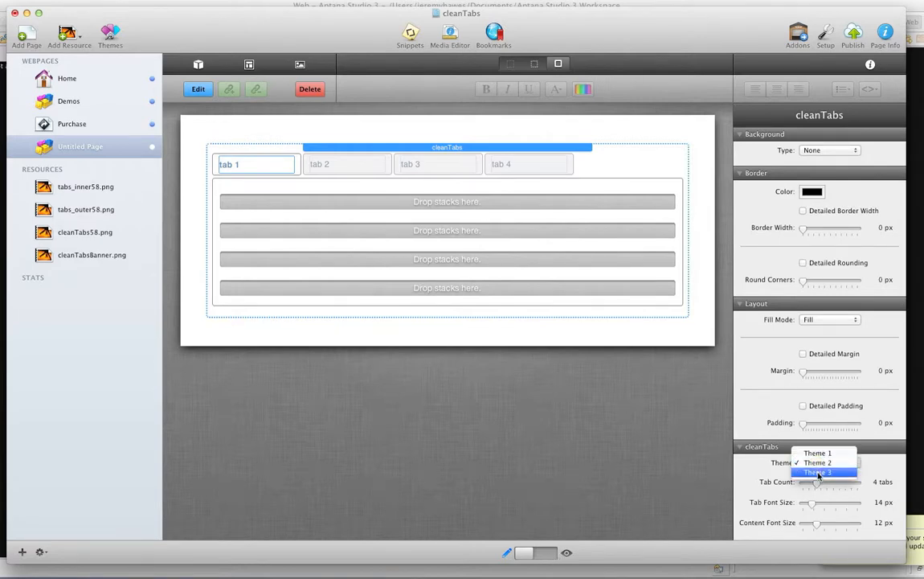
click(818, 472)
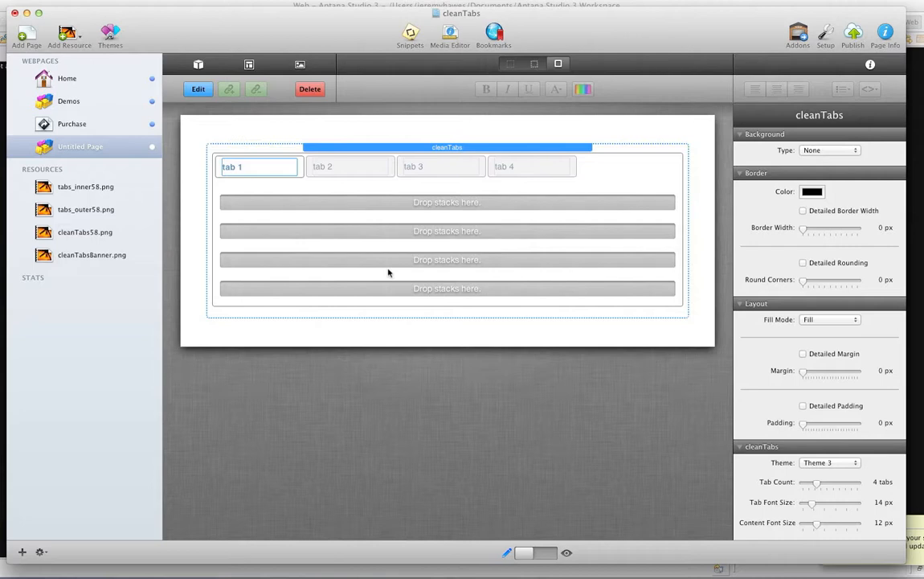
mouse_move(663, 547)
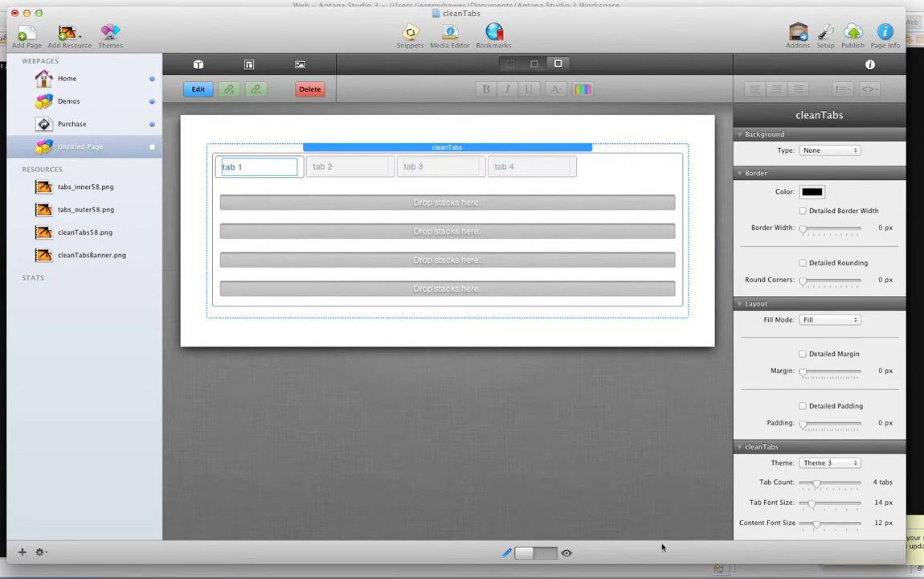
Scroll the cleanTabs inspector down and bring up the Stack Elements library.
scroll(down, 3)
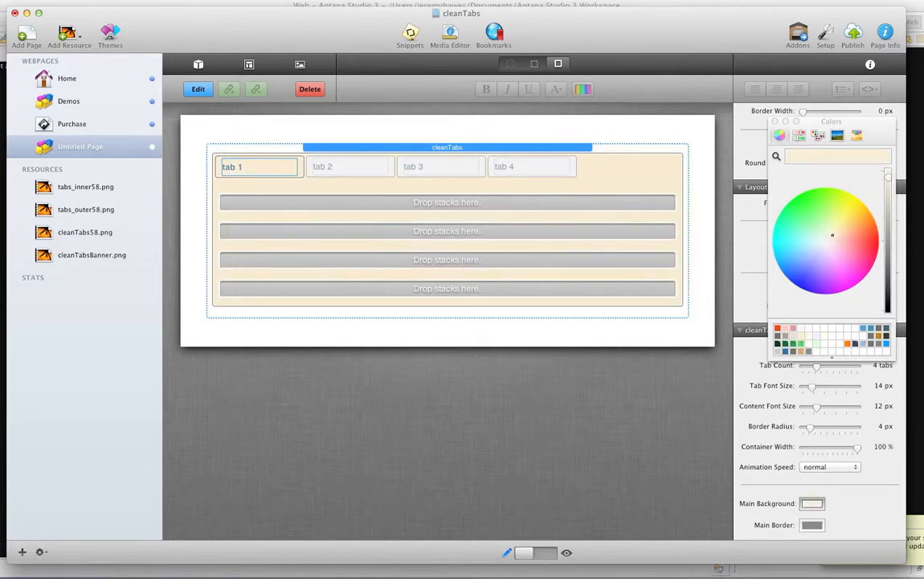
click(198, 64)
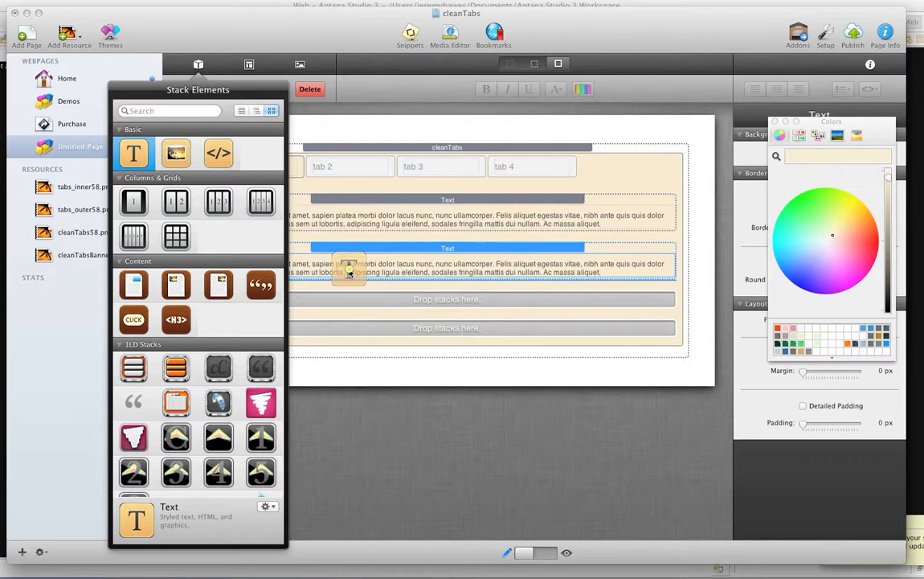
Drag another Text stack into a tab panel, paste extra lorem text, and finish editing.
drag(350, 269, 434, 342)
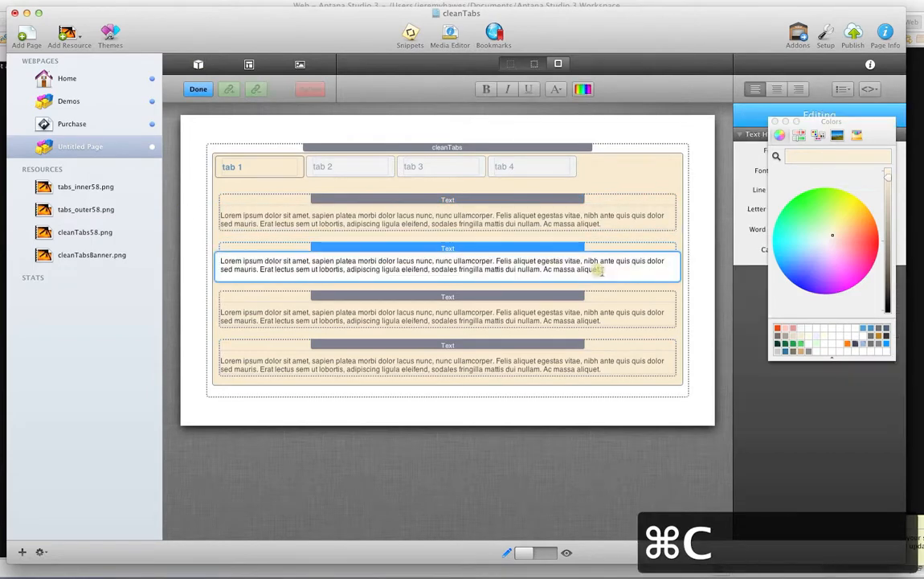
key(cmd+v)
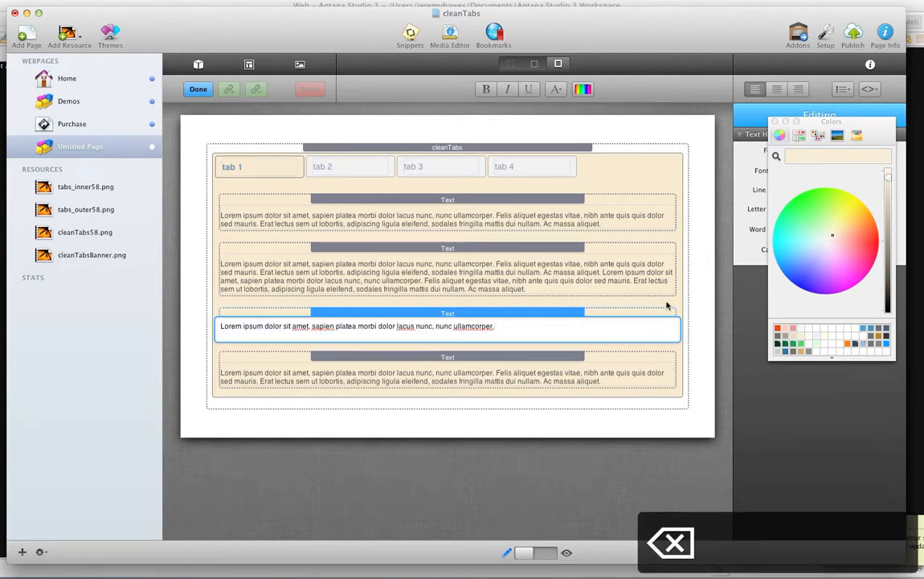
click(198, 90)
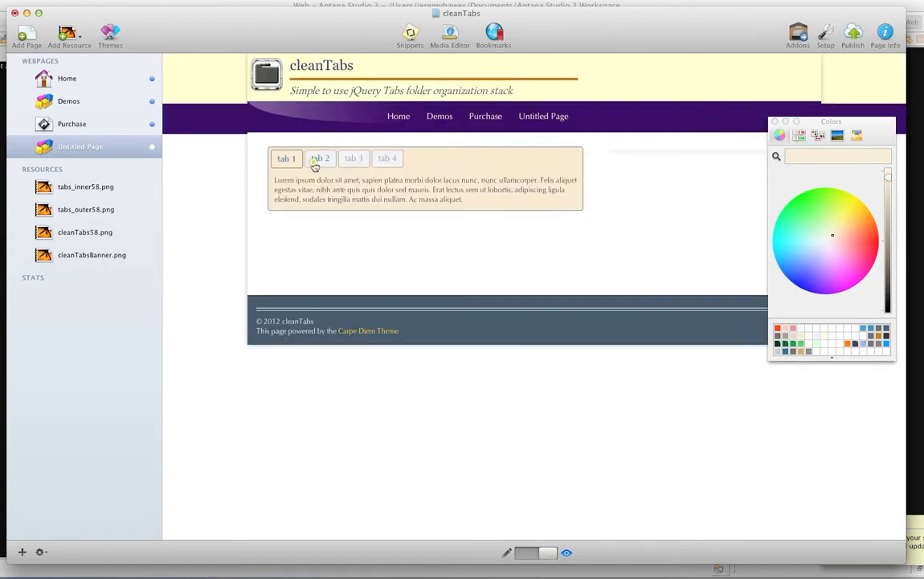
Preview another tab's content, then return to Edit mode and select the cleanTabs stack.
click(354, 157)
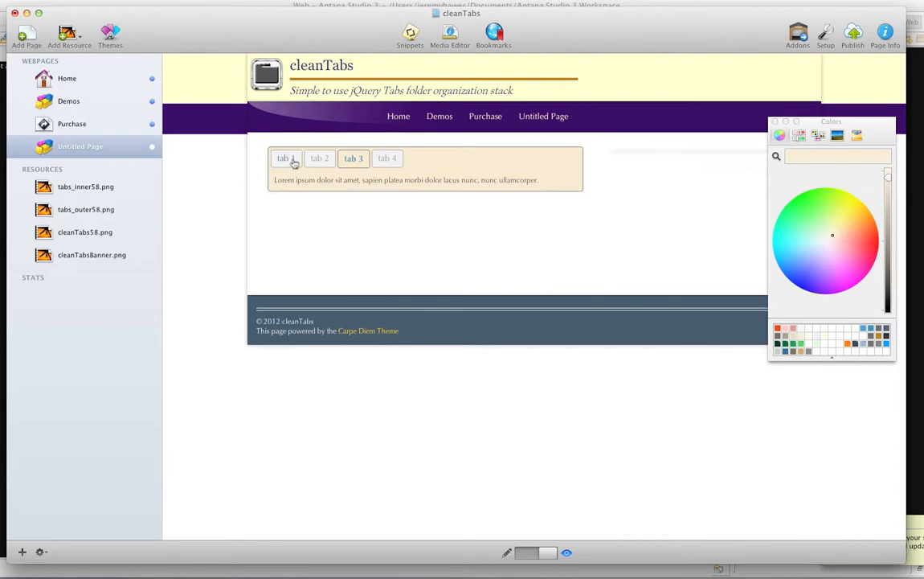
click(285, 158)
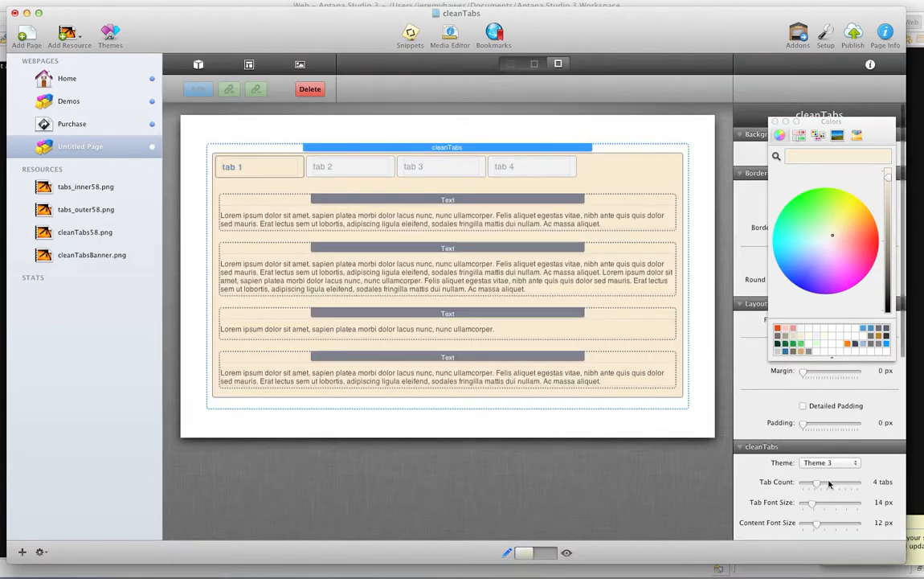
click(830, 462)
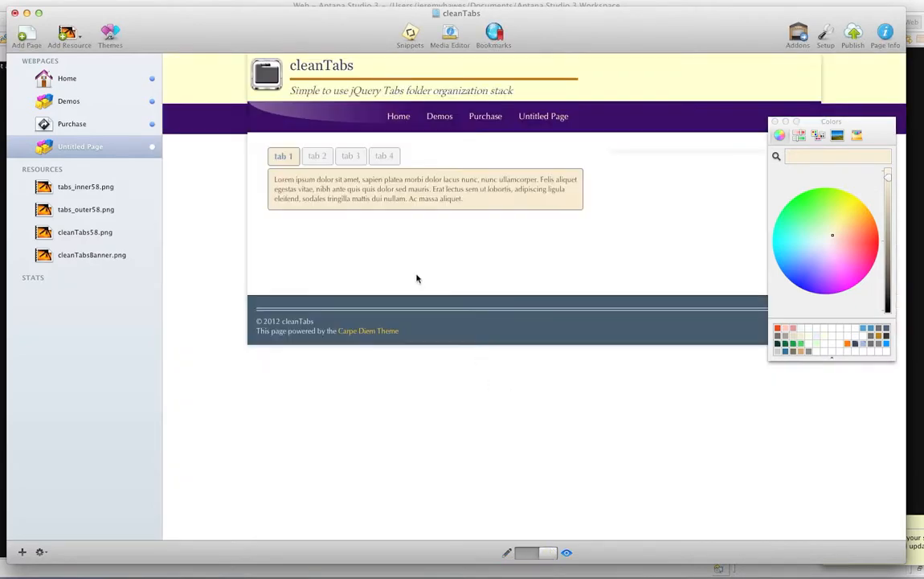
Show tab 3 and then tab 2 in preview, then return to Edit mode.
click(351, 155)
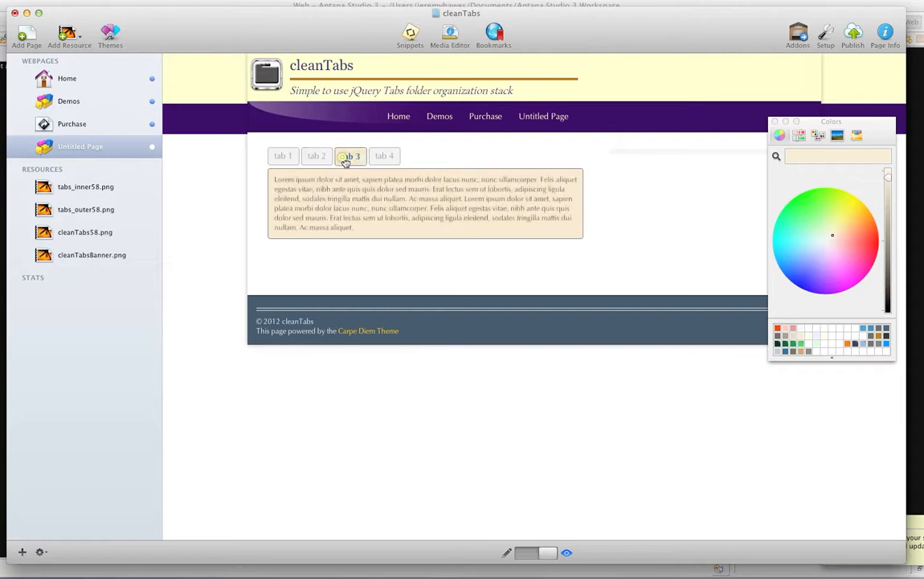
click(316, 155)
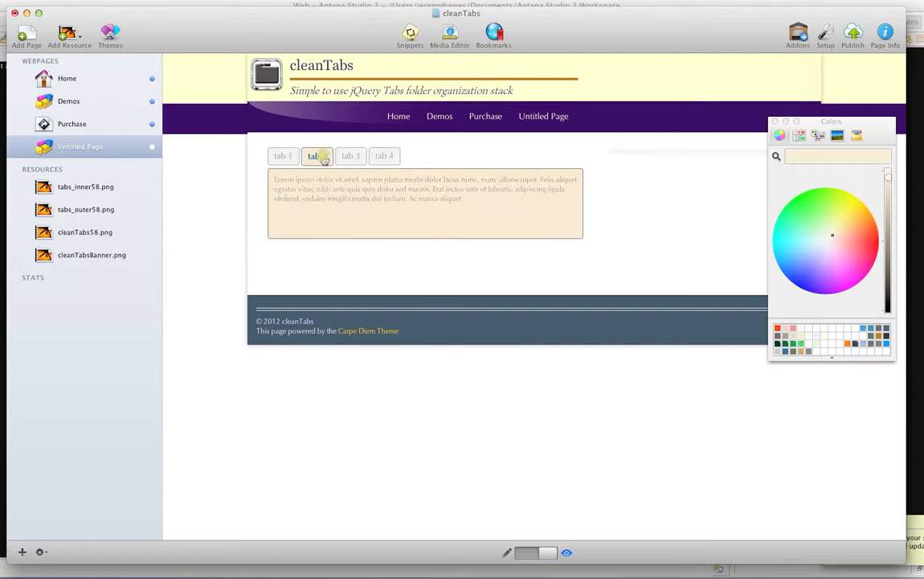
click(283, 155)
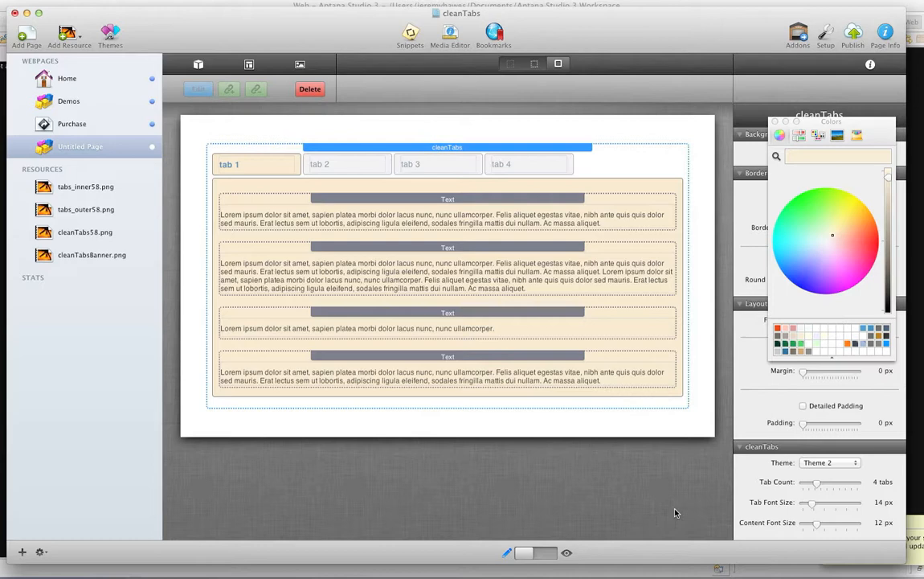
mouse_move(672, 511)
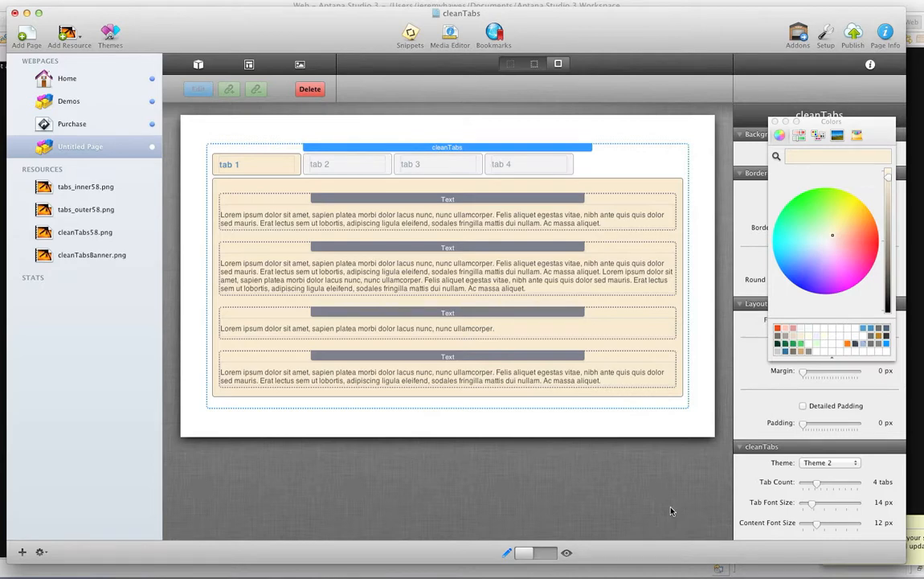
mouse_move(653, 464)
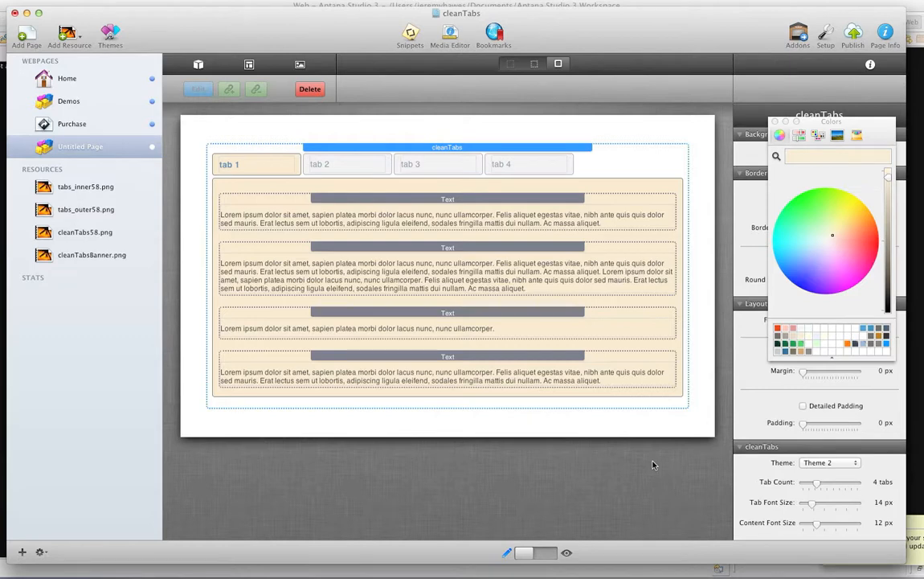
mouse_move(659, 450)
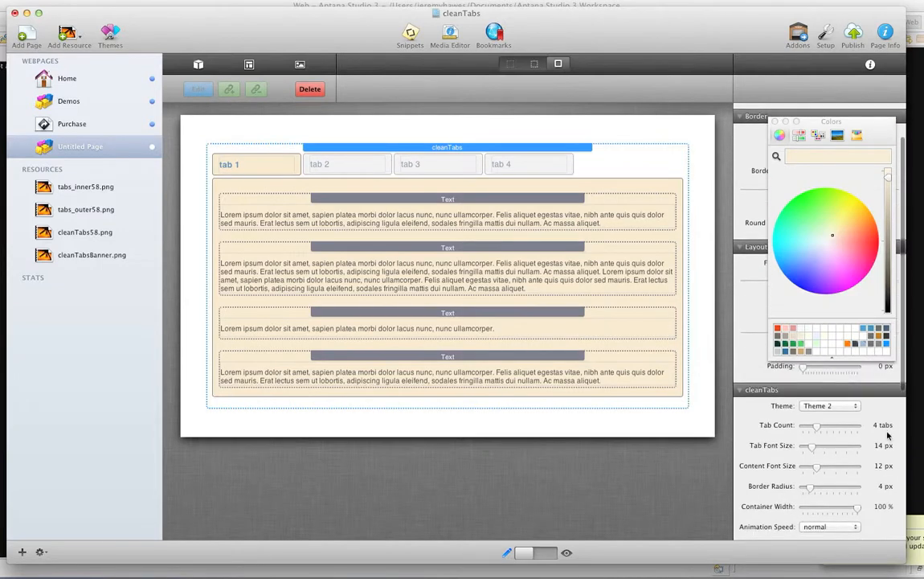
Set the tab font size to 16 px and border radius to 13 px.
scroll(down, 3)
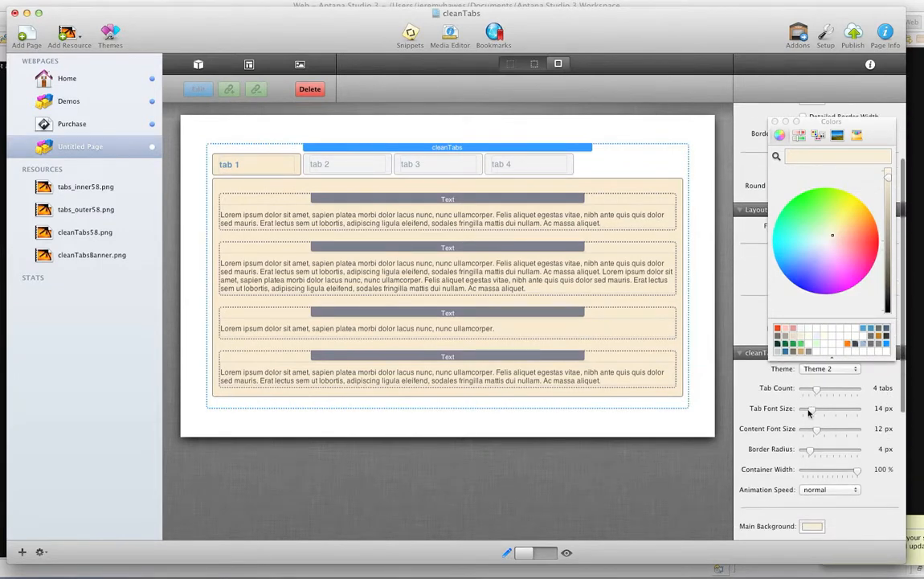
drag(811, 411, 818, 411)
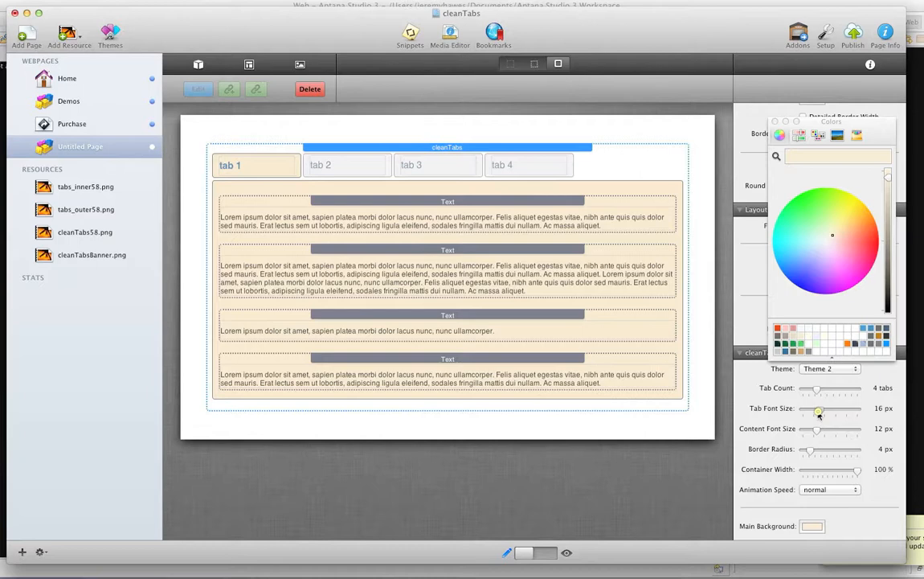
drag(815, 451, 819, 451)
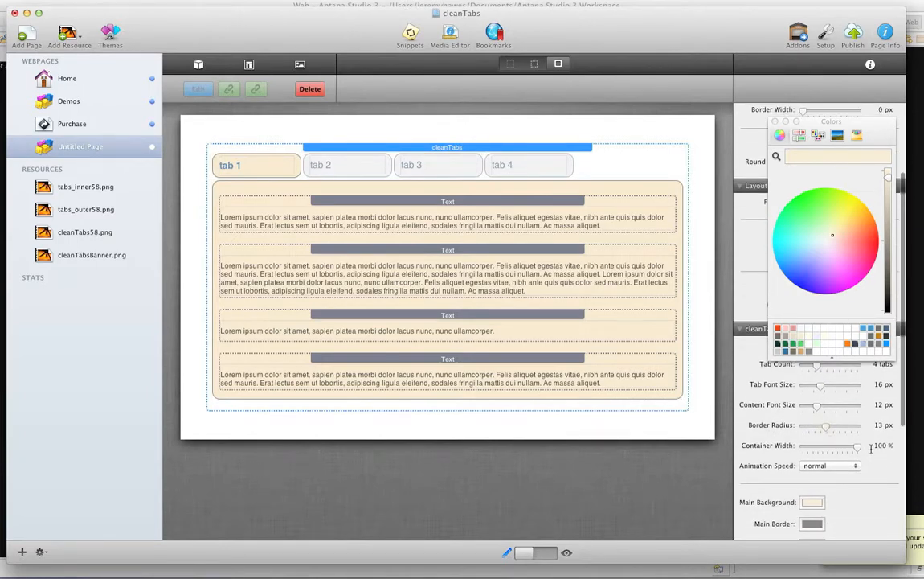
Narrow the tab container to 86 percent, then widen it back to full width.
drag(854, 446, 860, 446)
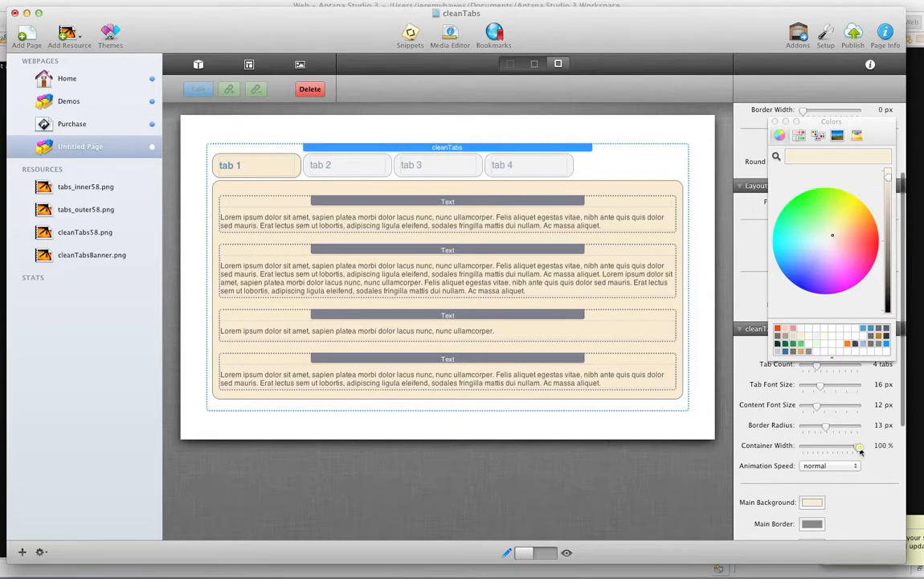
drag(859, 446, 844, 446)
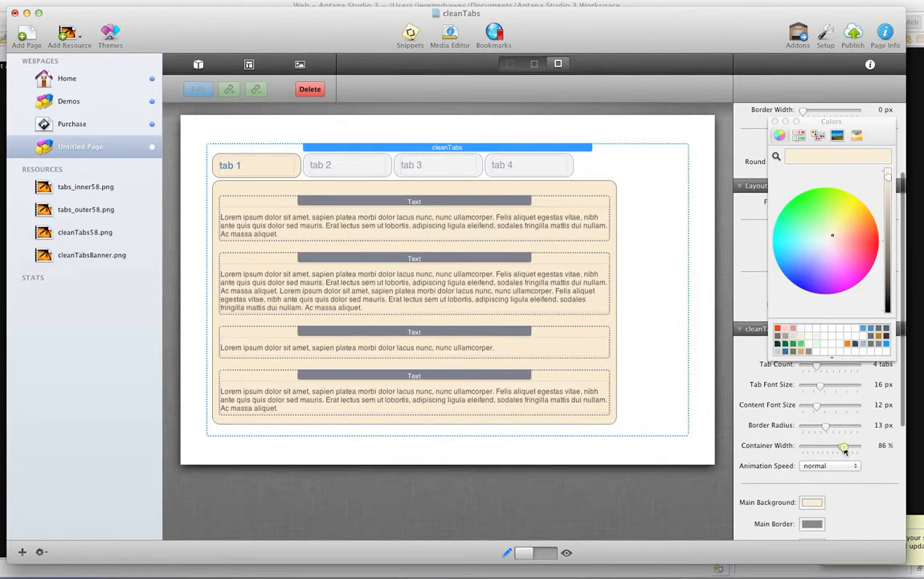
drag(844, 446, 852, 446)
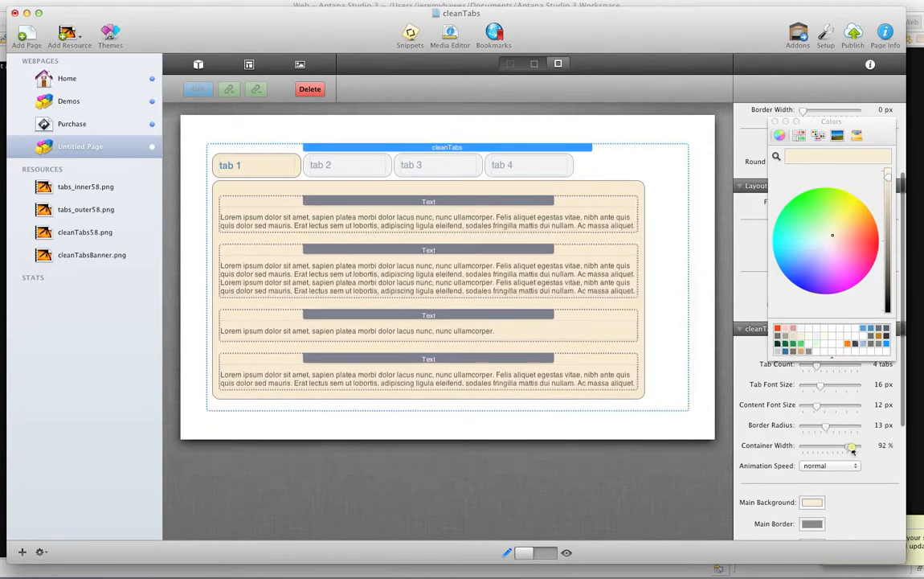
drag(851, 446, 859, 446)
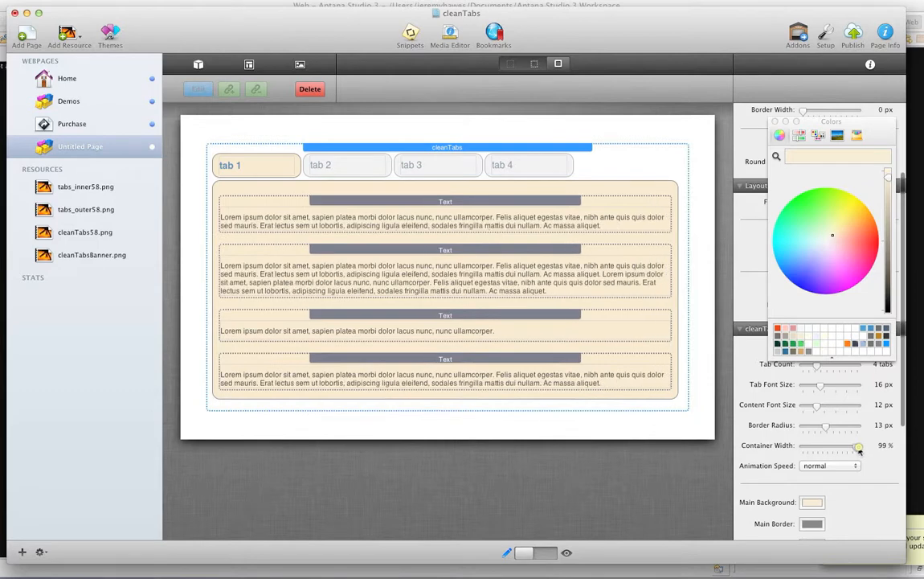
drag(858, 446, 861, 446)
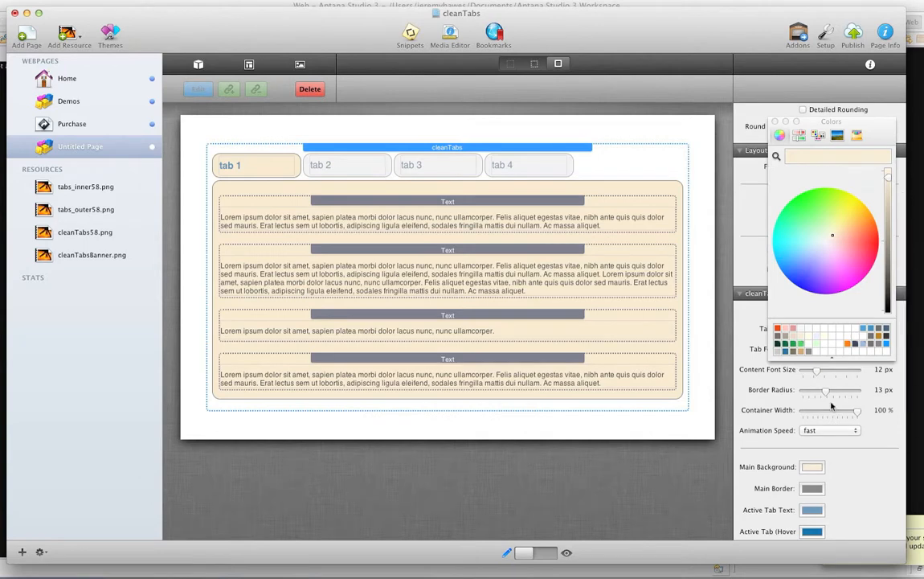
mouse_move(831, 395)
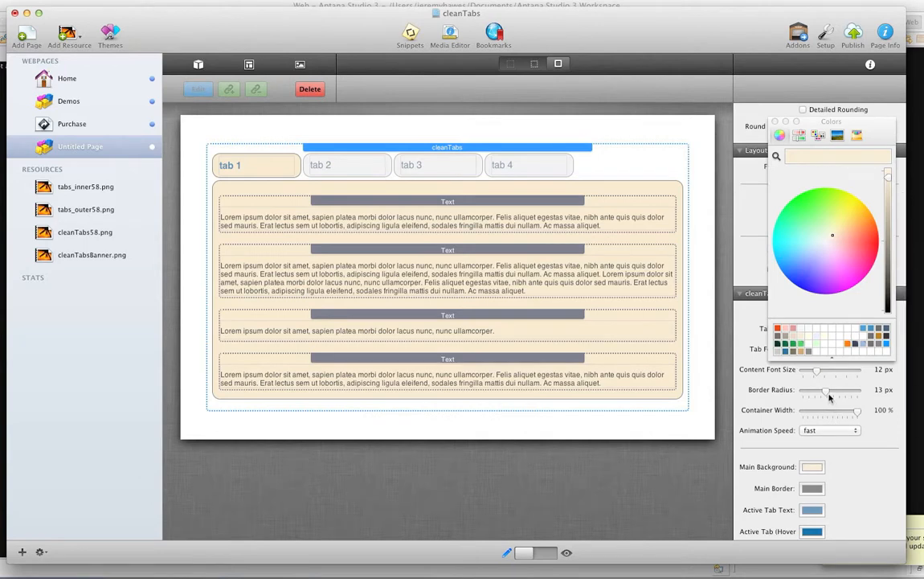
Increase the cleanTabs border radius for more rounded tab corners.
drag(830, 393, 852, 393)
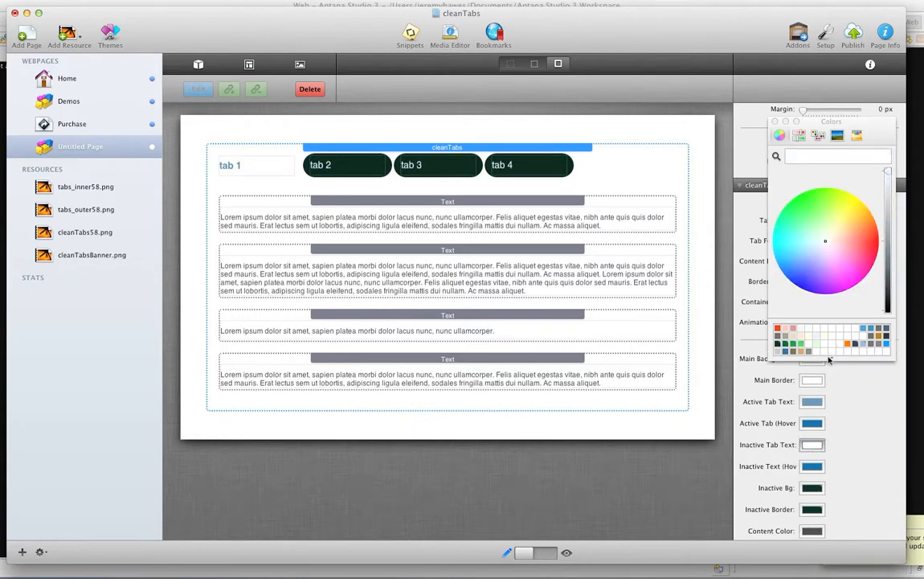
mouse_move(638, 535)
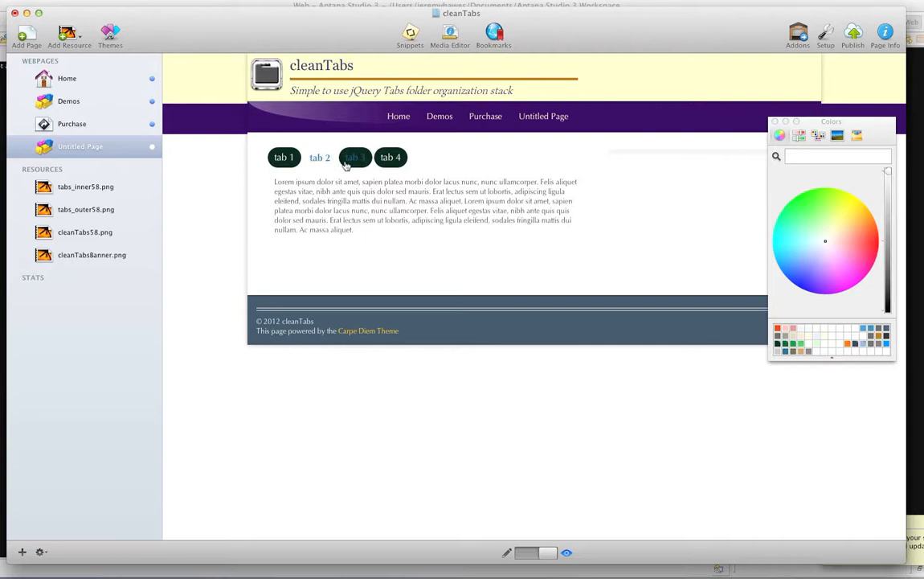
Switch to another dark pill tab in preview, then return to editing.
click(355, 157)
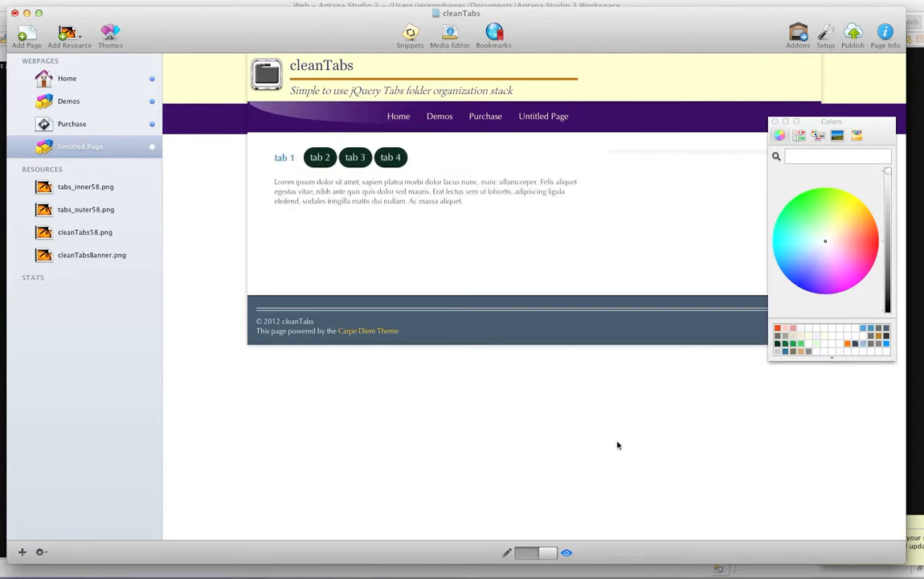
click(523, 552)
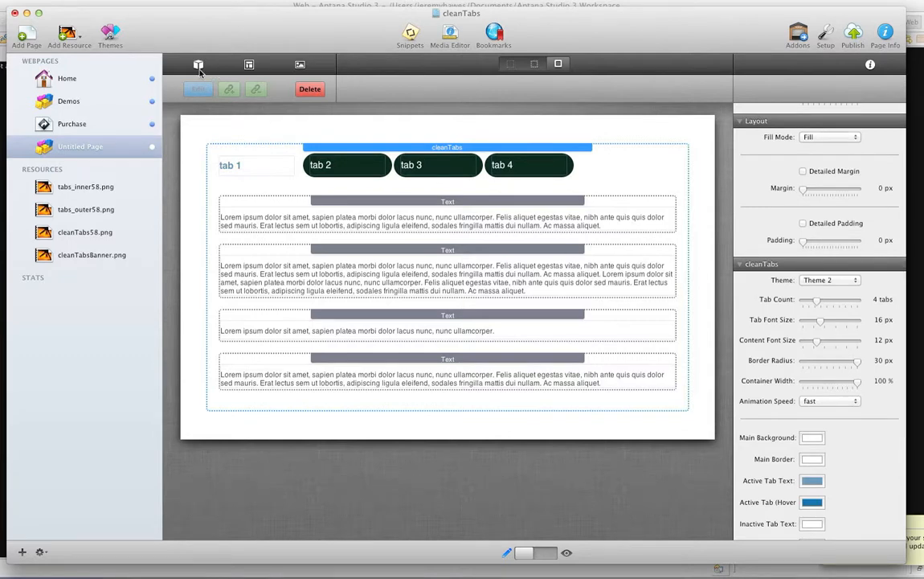
Delete the first Text stack from tab 1 and open the Stack Elements library.
click(198, 65)
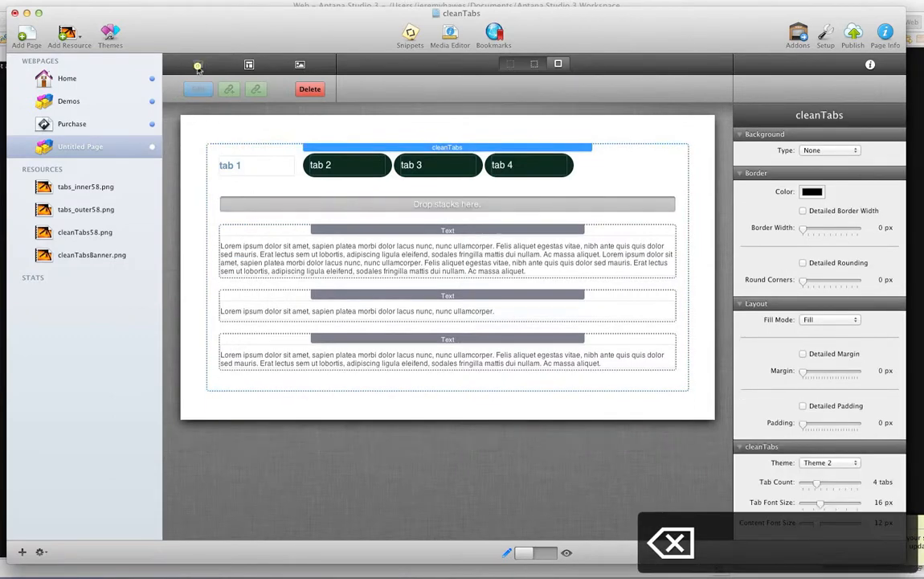
click(198, 65)
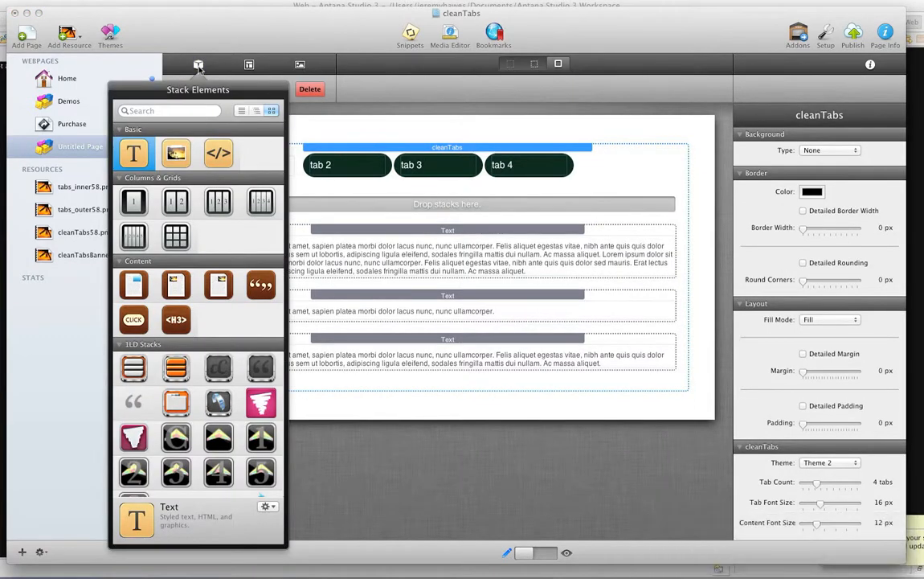
mouse_move(225, 448)
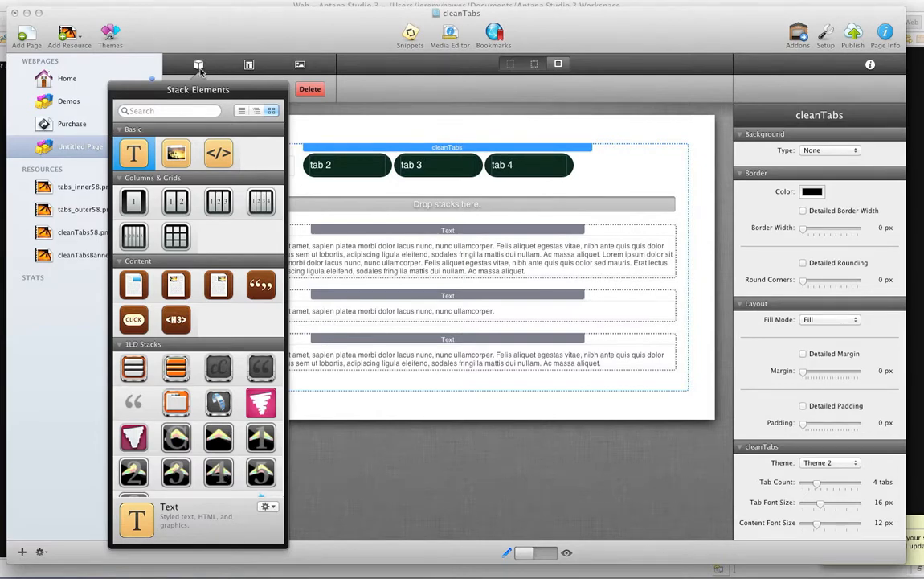
click(199, 64)
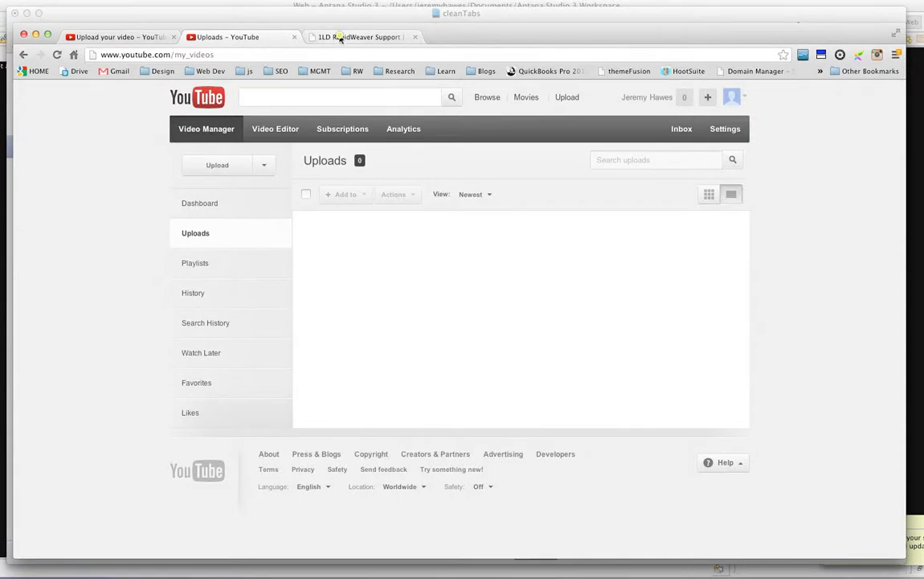
Switch Chrome to the One Little Designer RapidWeaver Support tab.
click(358, 37)
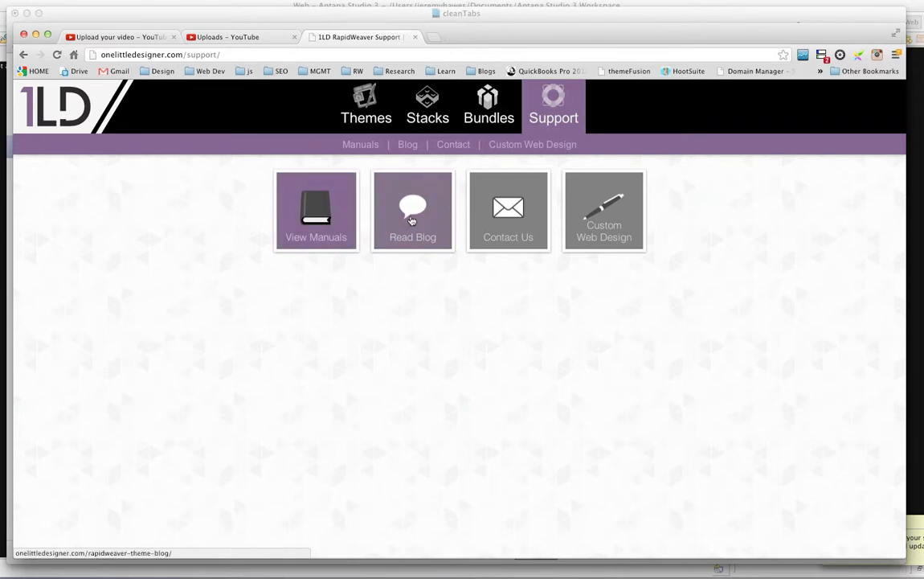
mouse_move(507, 210)
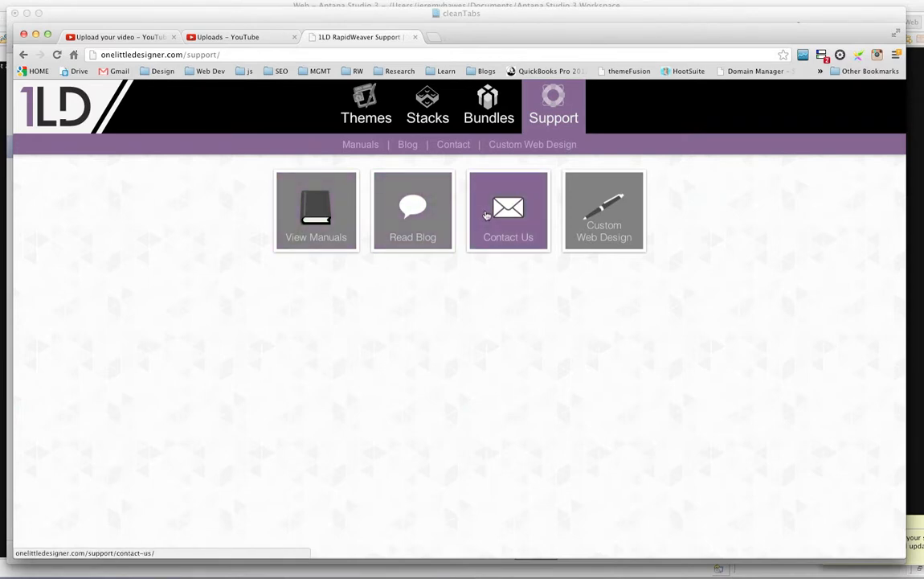